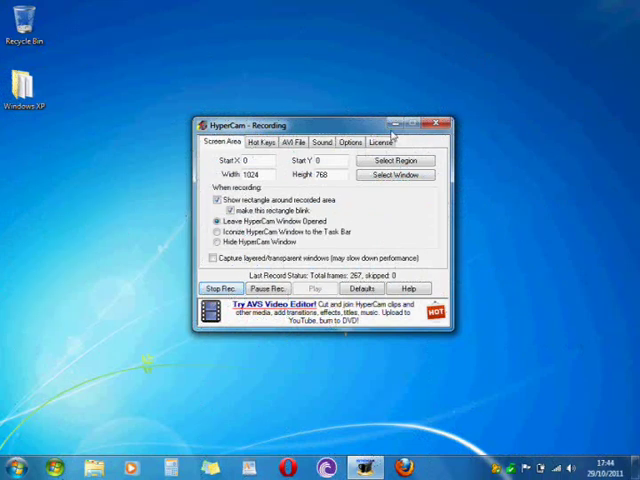
Minimize the HyperCam recorder window to reveal the desktop.
left_click(420, 122)
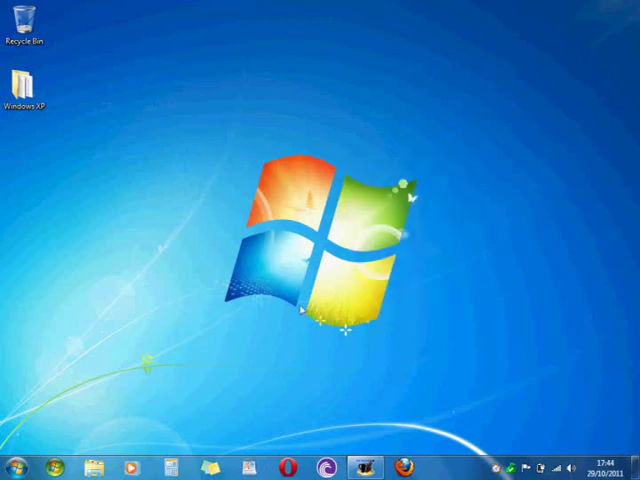
Open the desktop Windows XP folder and pick the 581 MB Windows XP Professional image.
double_click(25, 78)
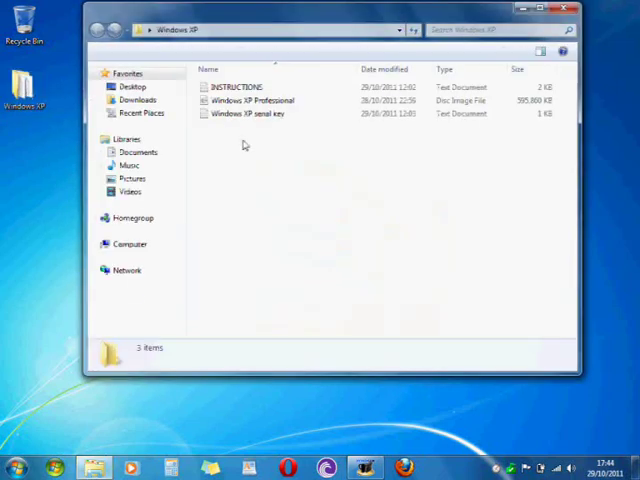
double_click(235, 86)
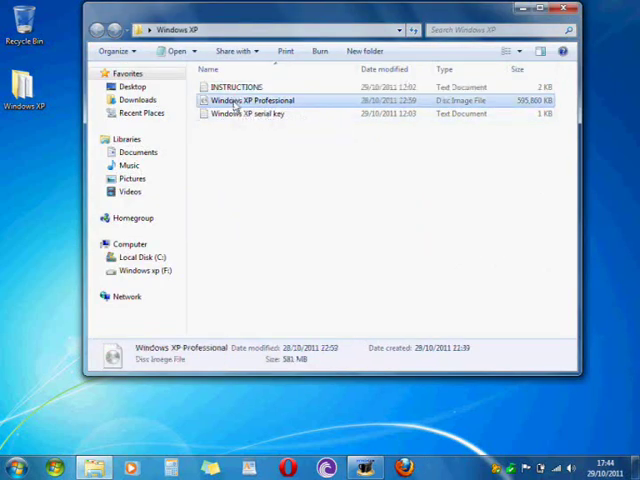
Burn the Windows XP Professional ISO to DVD R Drive (D:) with Disc Image Burner.
double_click(252, 100)
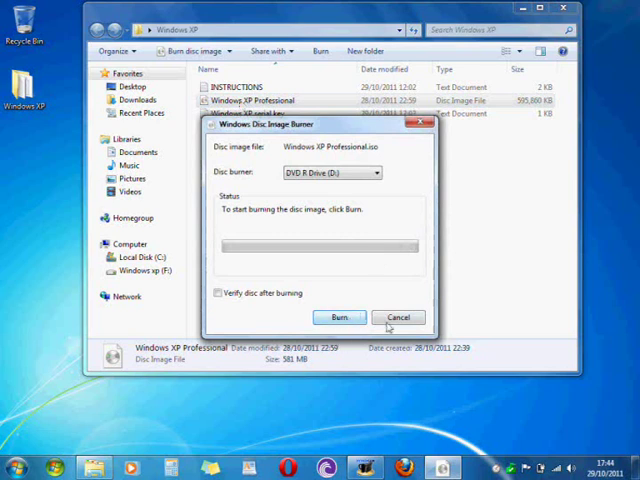
left_click(398, 317)
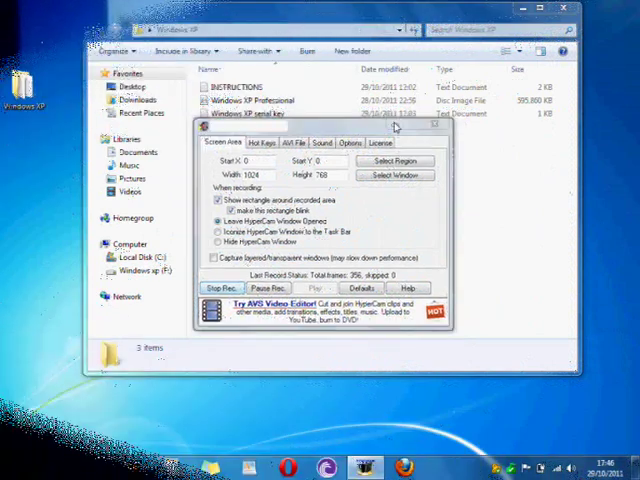
Hide HyperCam, select the XP image, and close the Windows XP folder window.
left_click(433, 125)
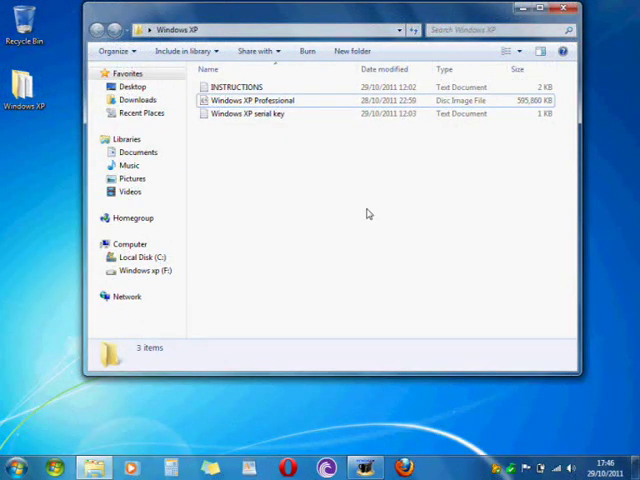
left_click(250, 100)
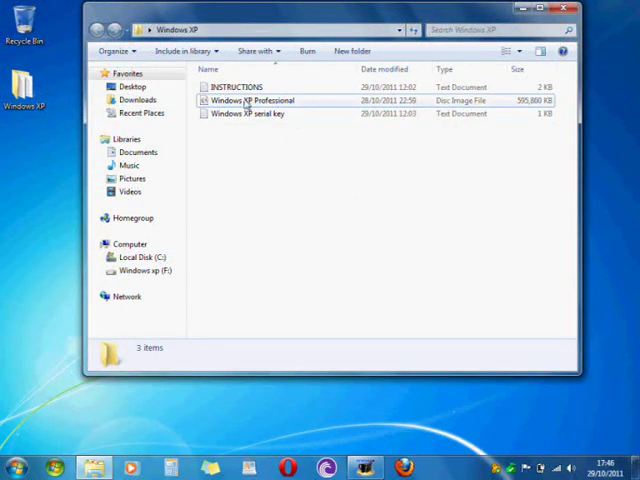
left_click(250, 100)
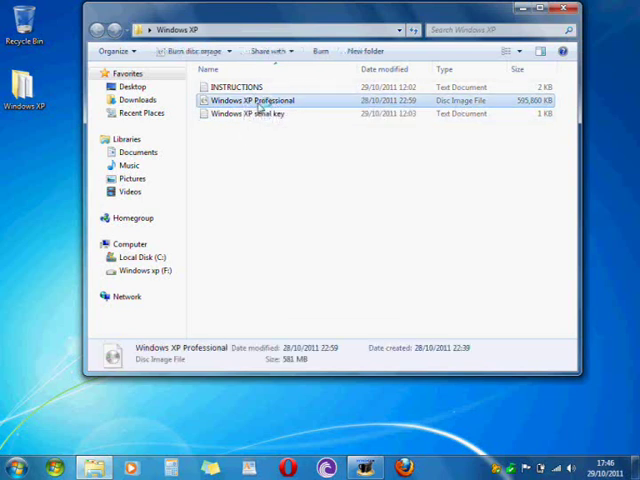
left_click(190, 51)
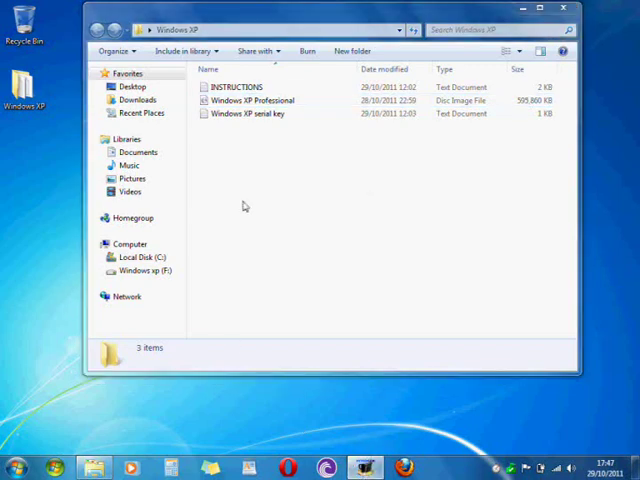
left_click(567, 9)
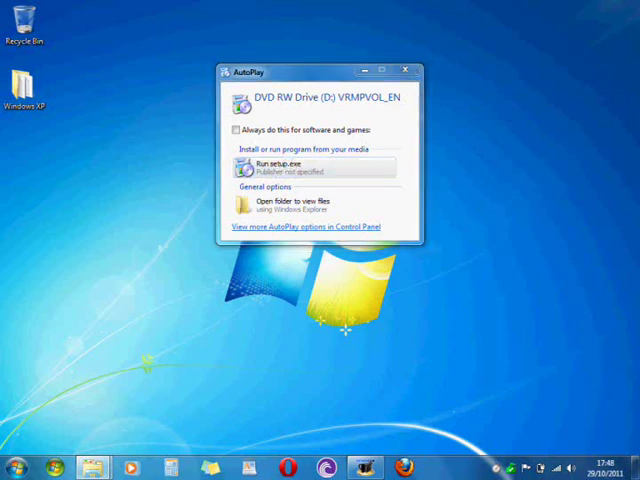
Run setup.exe from the VRMPVOL_EN disc via AutoPlay.
left_click(406, 68)
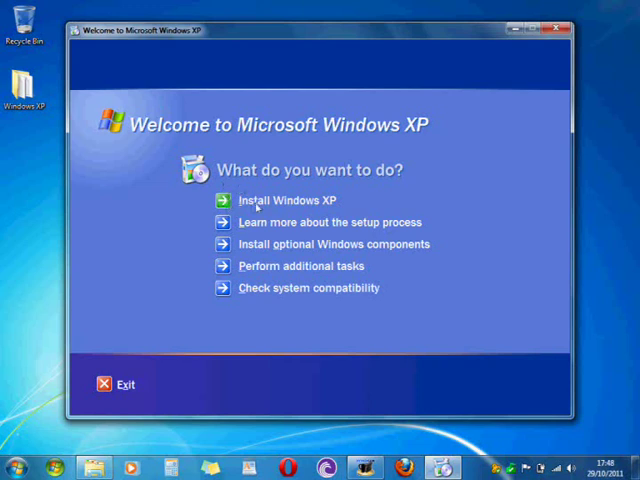
Try 'Install Windows XP', then close the XP setup welcome screen.
left_click(288, 200)
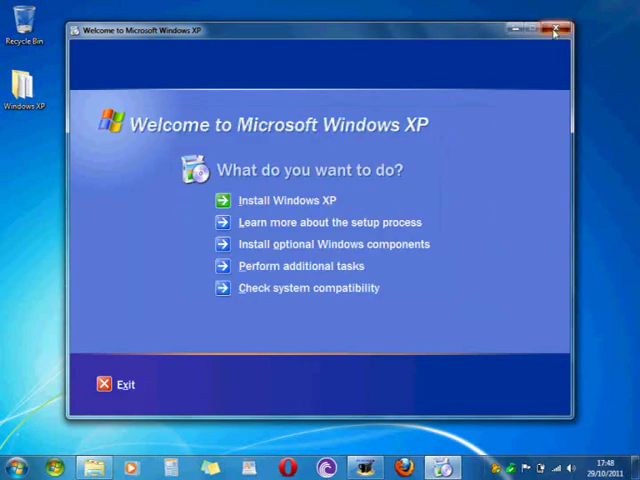
left_click(556, 31)
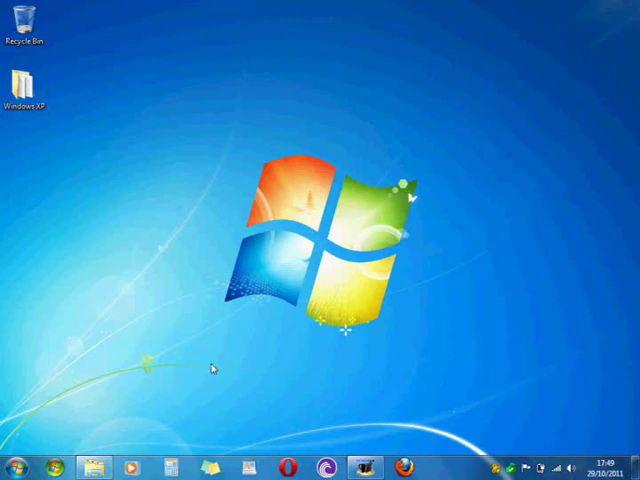
mouse_move(219, 384)
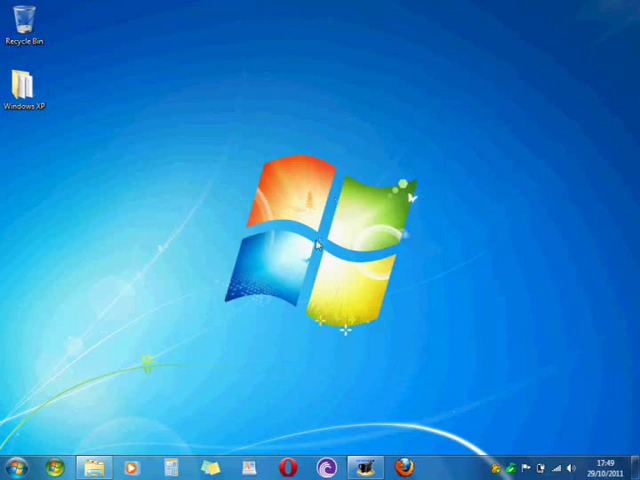
Reopen the Windows XP folder window from the taskbar.
left_click(363, 467)
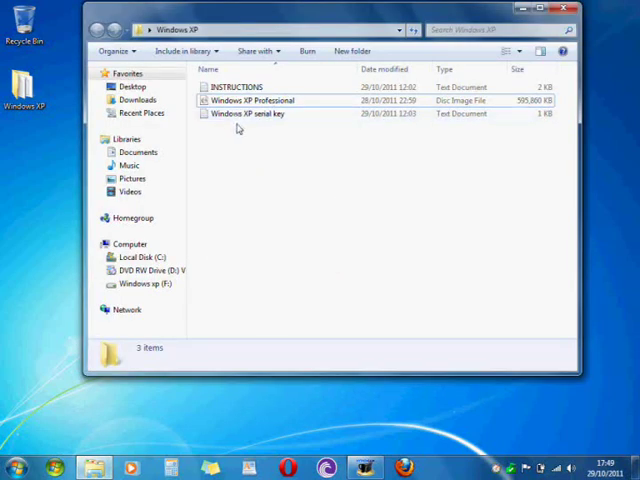
Open the 'Windows XP serial key' text file in Notepad.
left_click(250, 113)
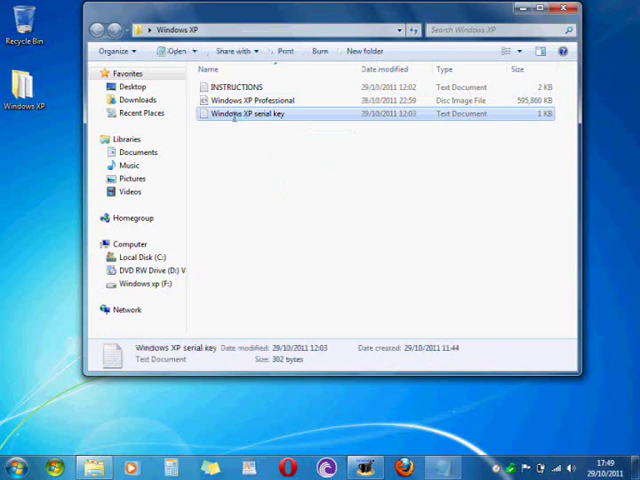
double_click(246, 113)
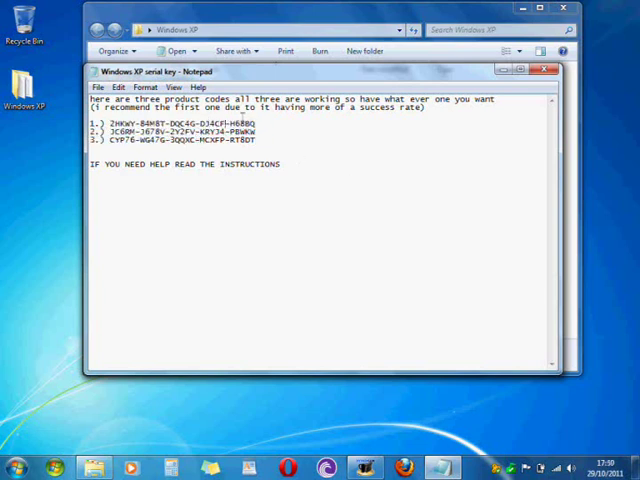
Highlight the second and third product codes, then close Notepad.
left_click_drag(90, 133, 256, 140)
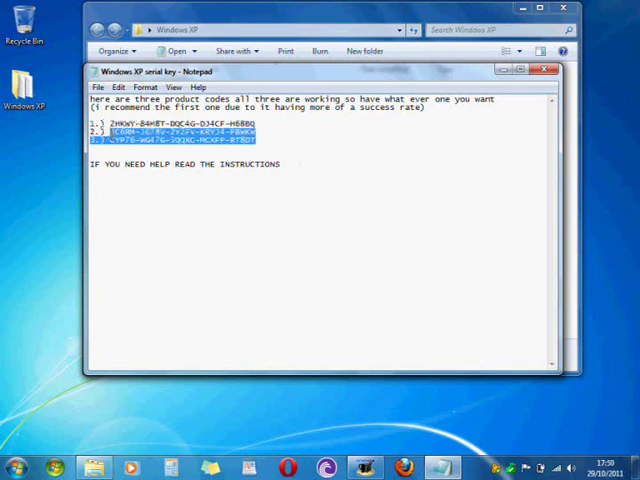
left_click(322, 137)
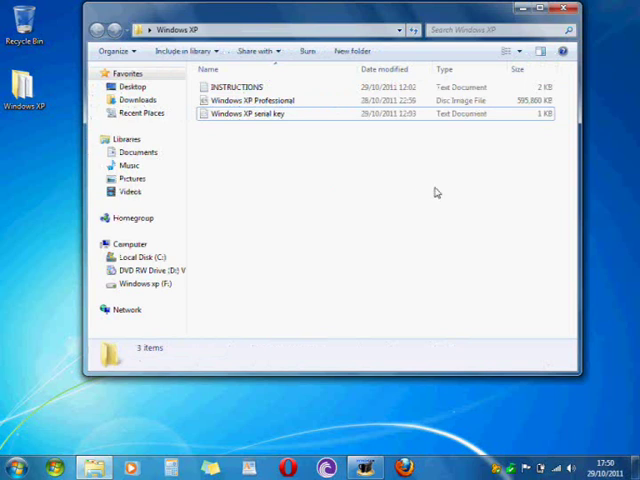
mouse_move(512, 158)
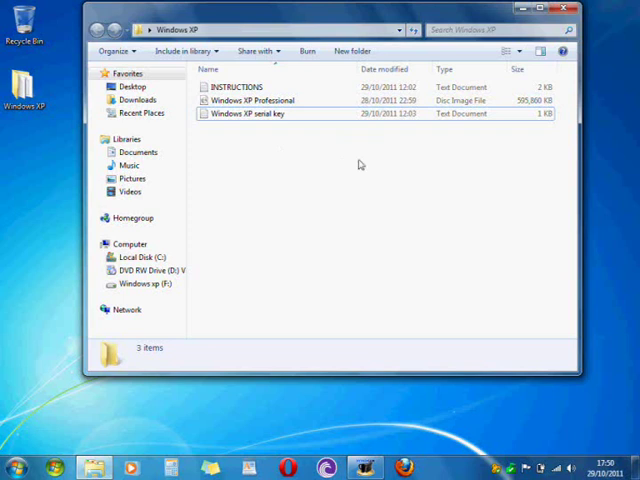
double_click(249, 113)
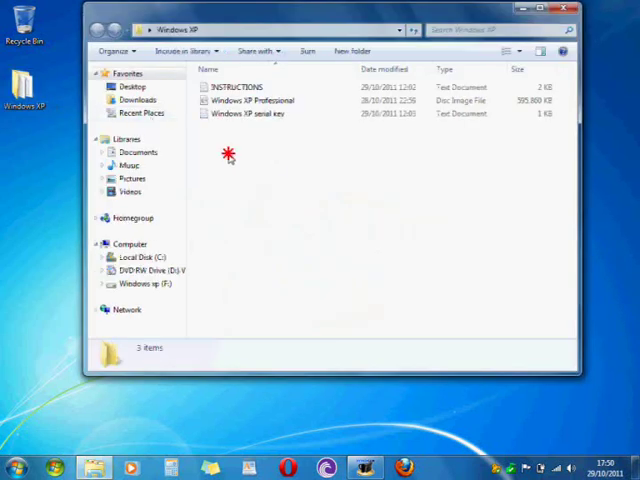
double_click(250, 113)
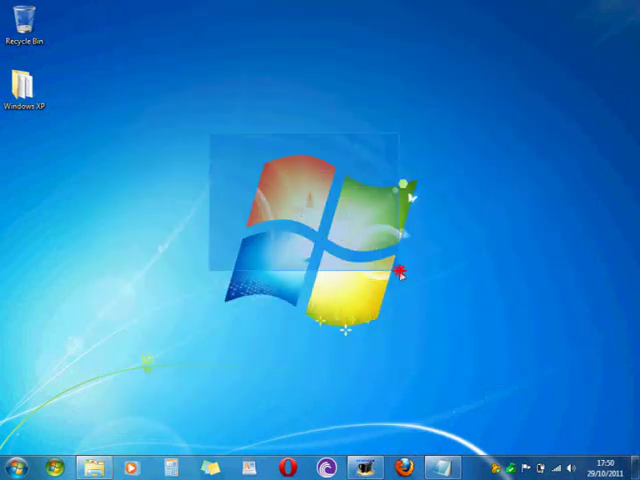
double_click(27, 80)
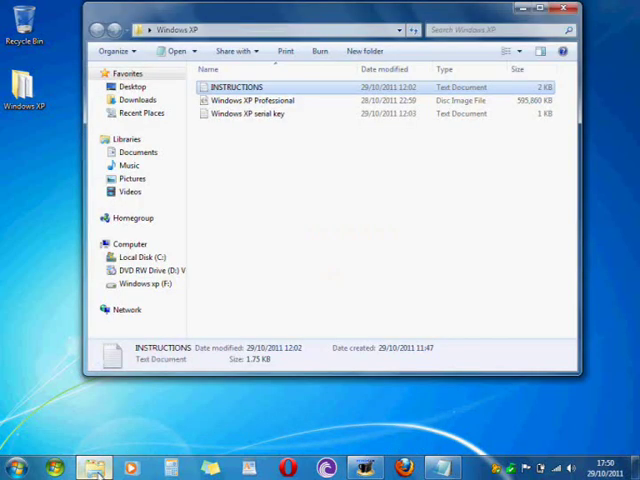